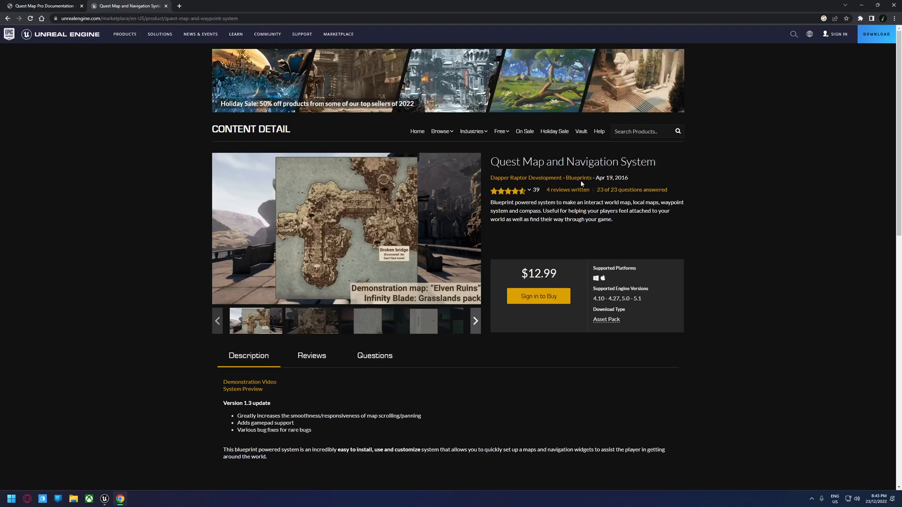
mouse_move(655, 172)
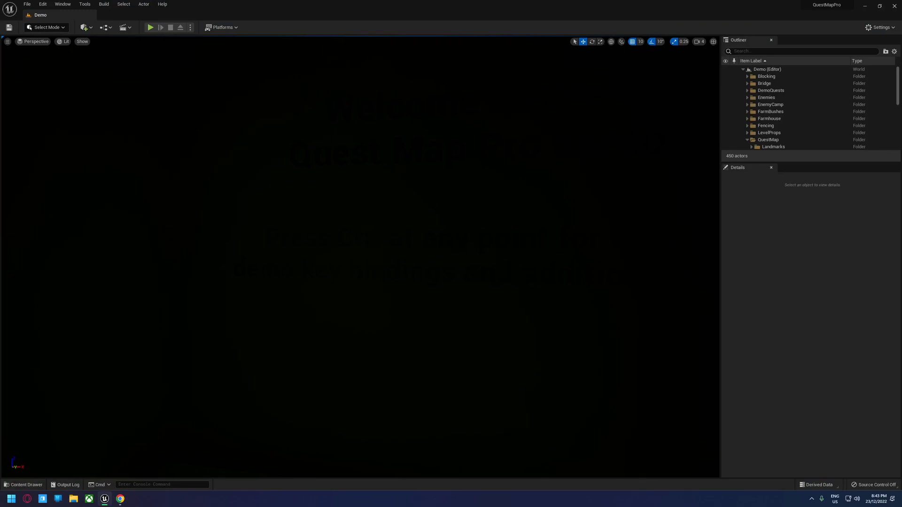
Start playing the Quest Map Pro Demo level from the toolbar
click(150, 27)
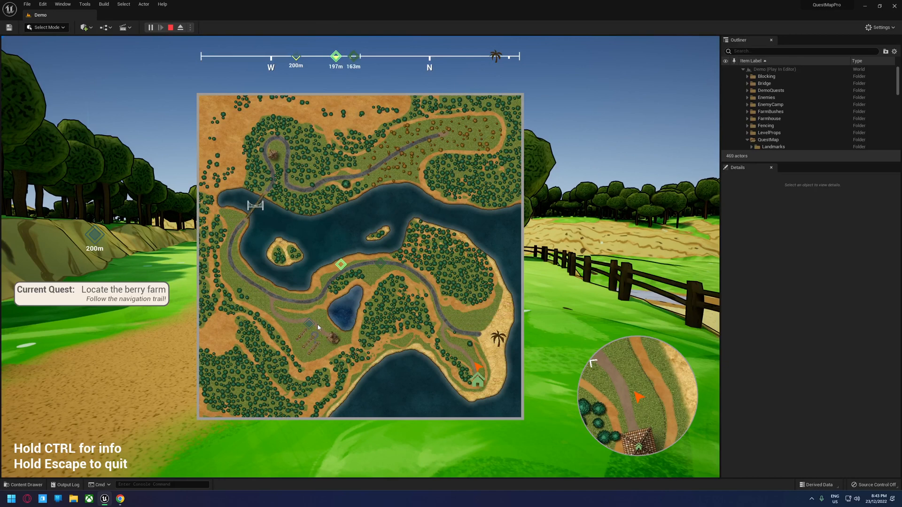
mouse_move(501, 338)
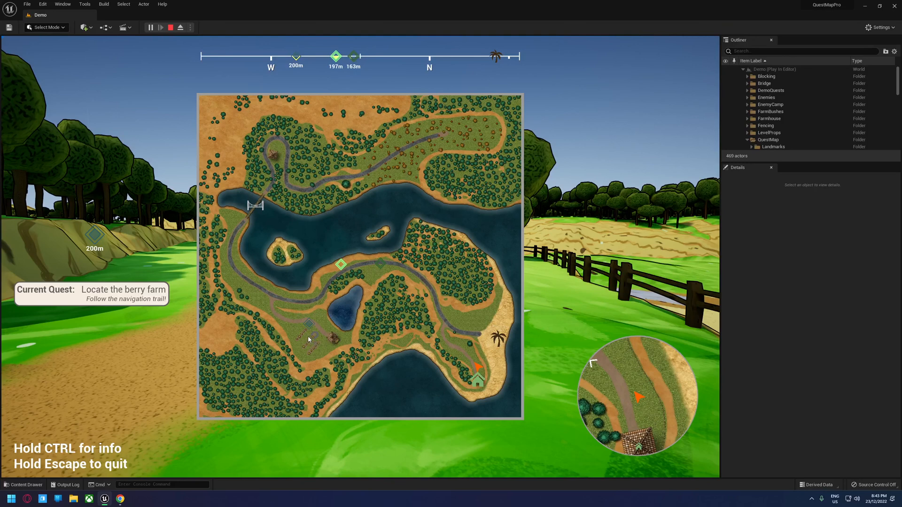
mouse_move(456, 299)
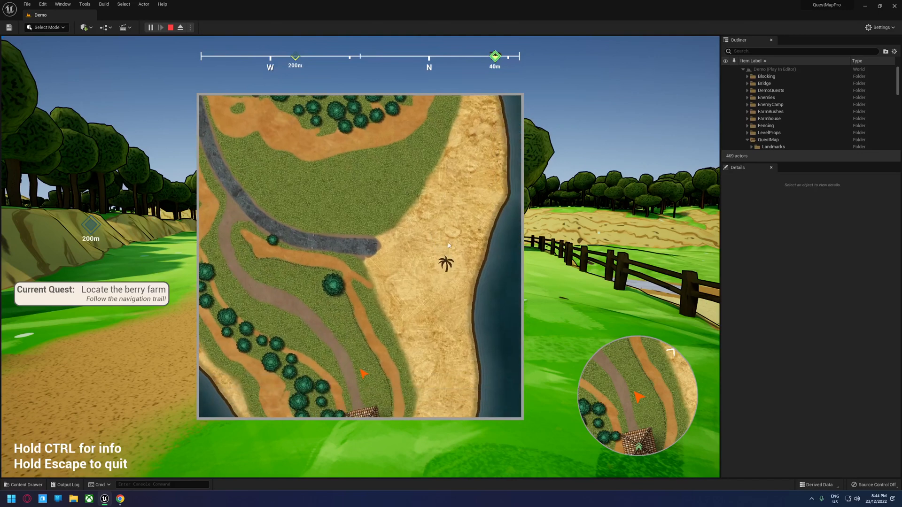
mouse_move(459, 267)
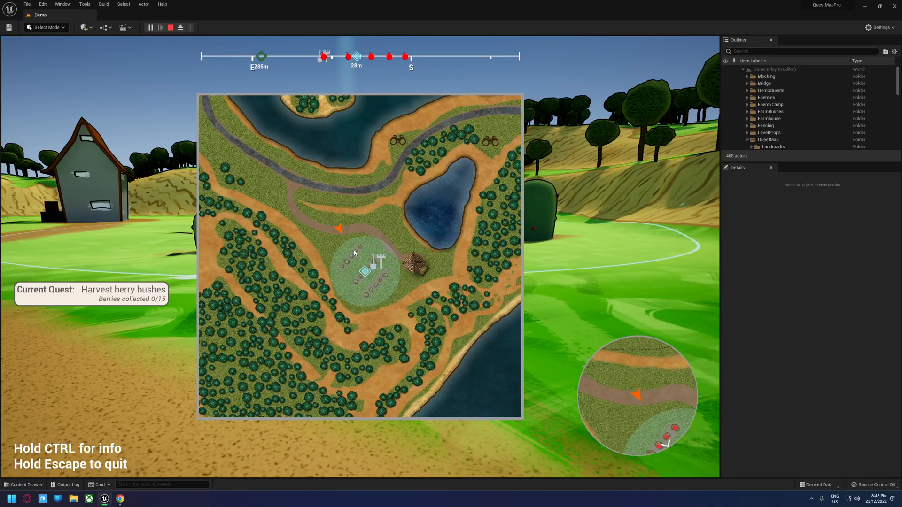
mouse_move(359, 255)
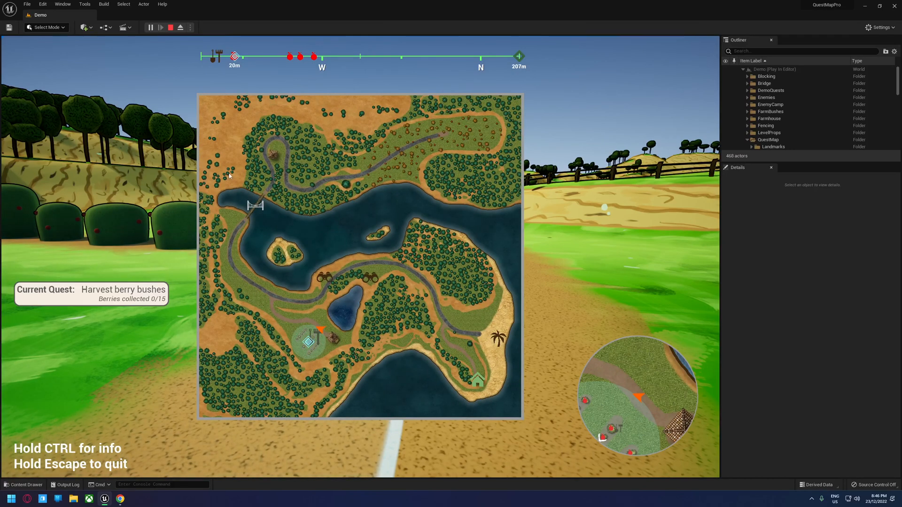
Stop the running play session and return to the editor
click(172, 27)
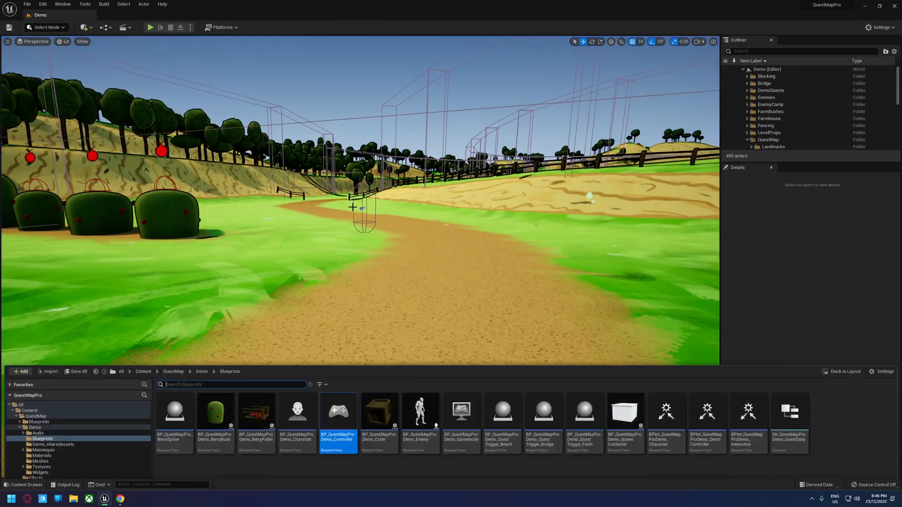
Open BP_QuestMapProDemo_Controller and select its QuestMapPro-Manager component
double_click(338, 410)
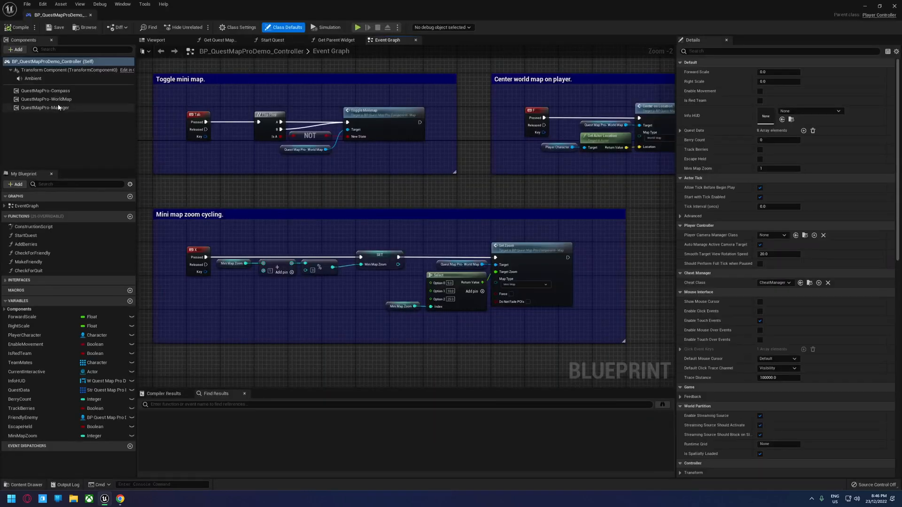
click(46, 99)
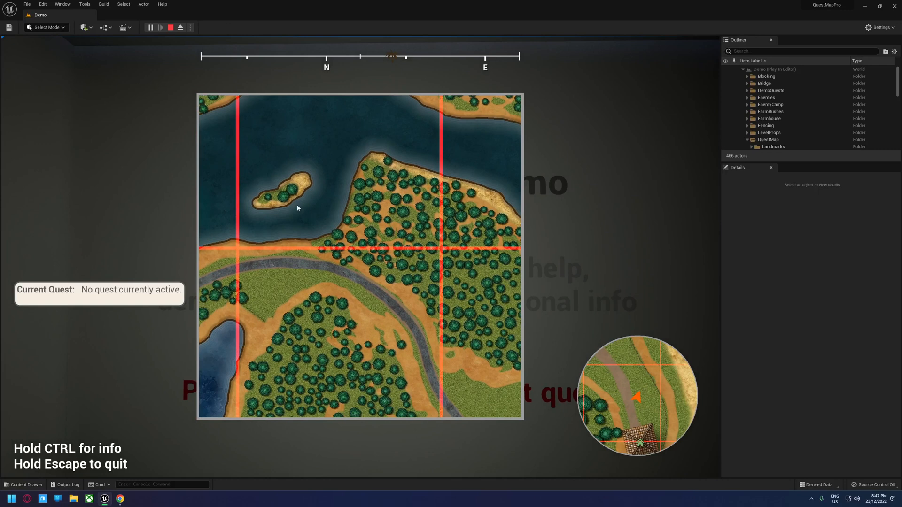
mouse_move(528, 243)
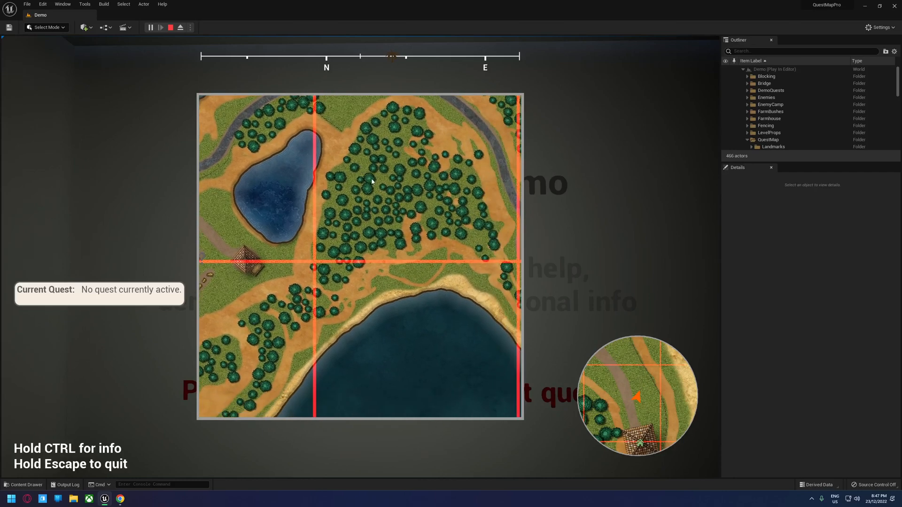
mouse_move(211, 125)
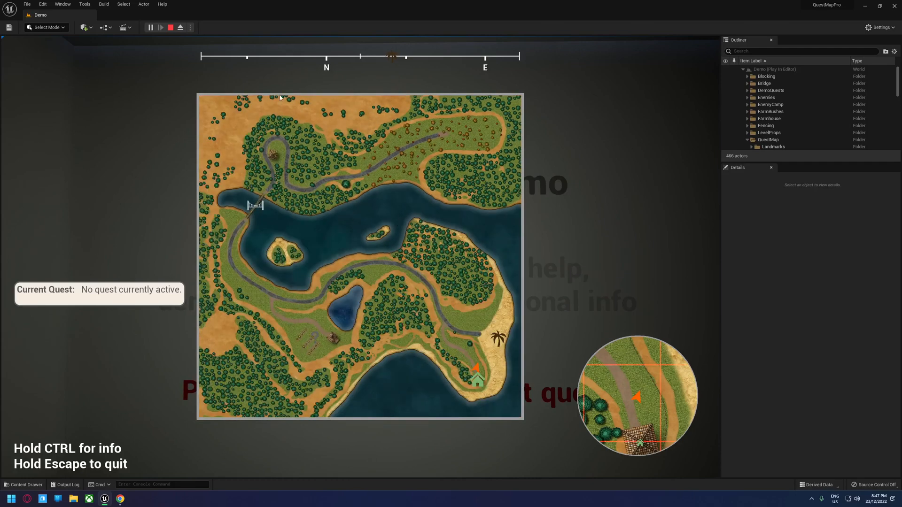
mouse_move(250, 300)
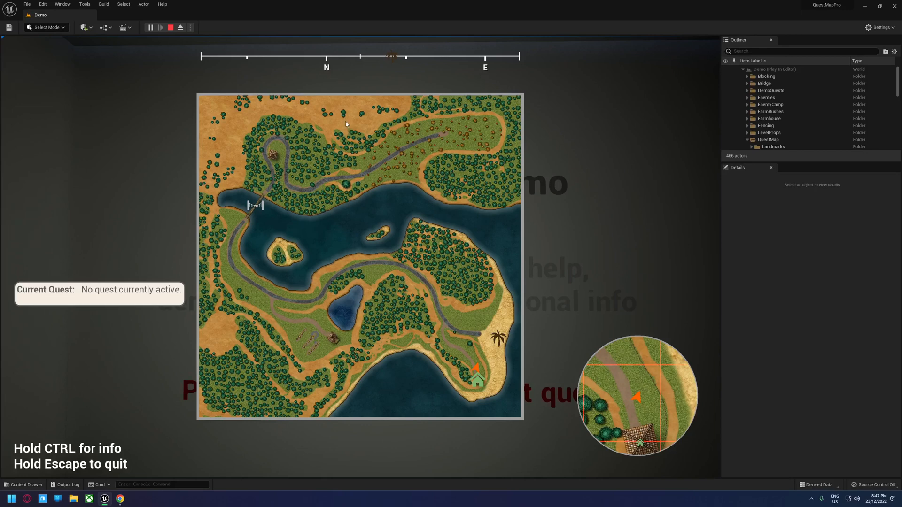
mouse_move(363, 175)
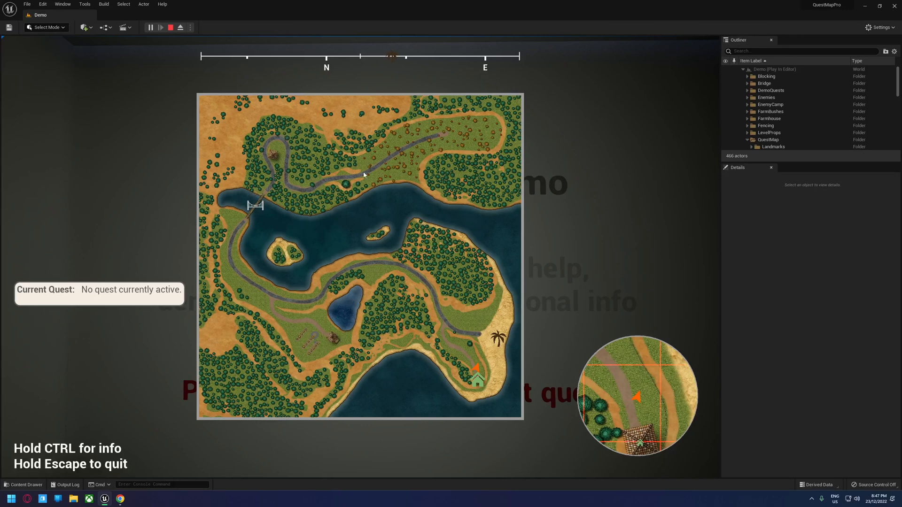
Stop play and open the Compass component blueprint from the Components folder
click(171, 28)
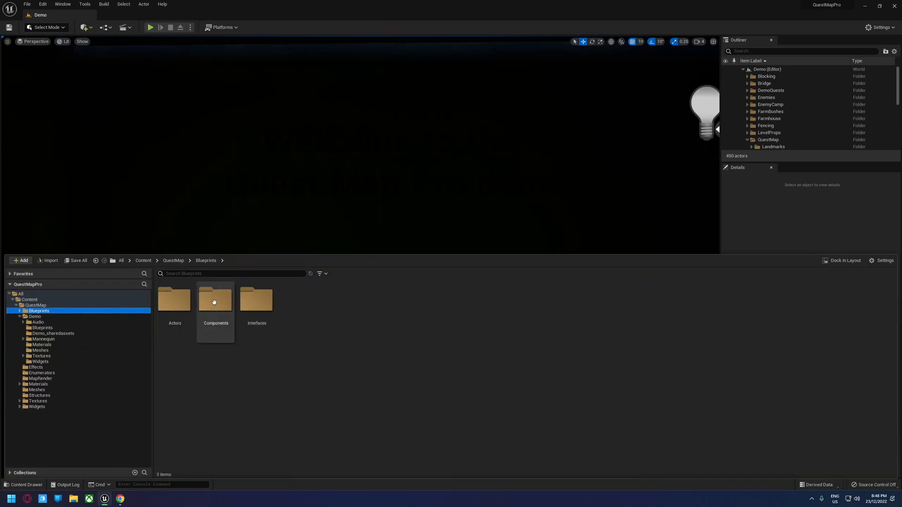
double_click(215, 300)
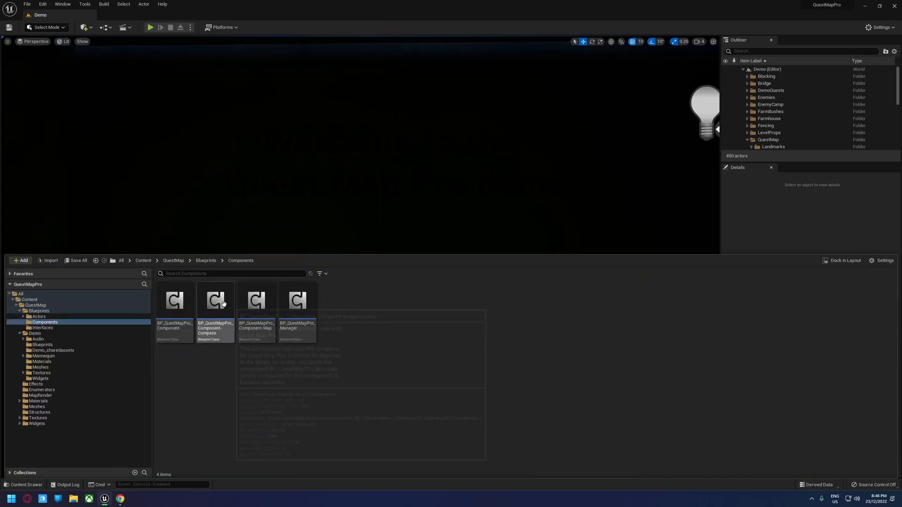
double_click(215, 300)
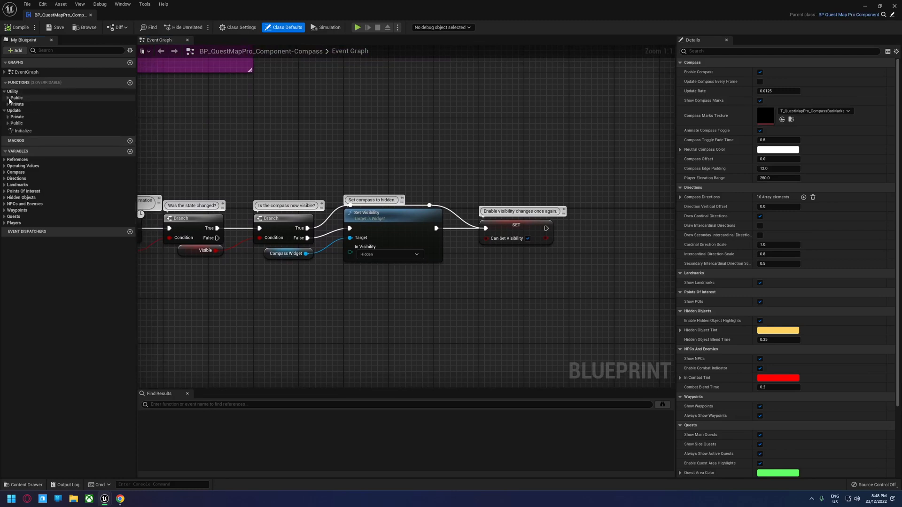
click(17, 97)
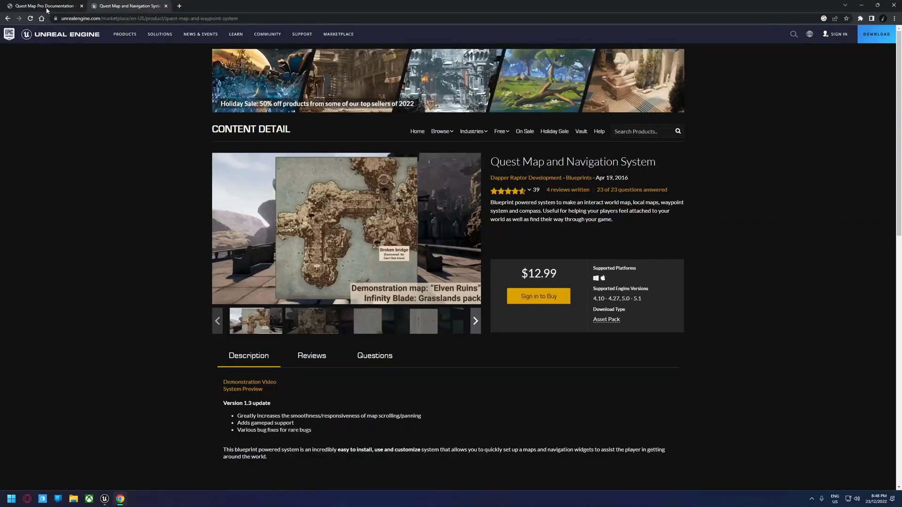
In the Quest Map Pro wiki, view Integration, then scroll through Systems Manager
click(43, 6)
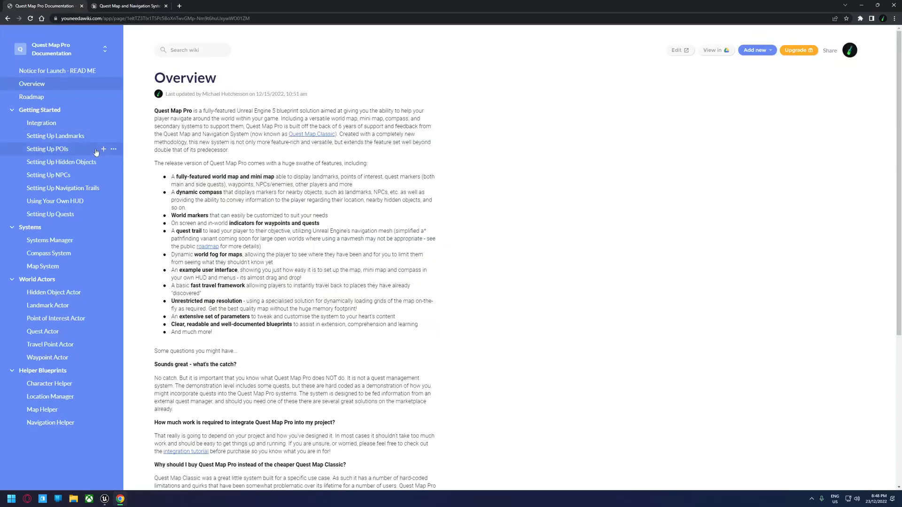
click(41, 123)
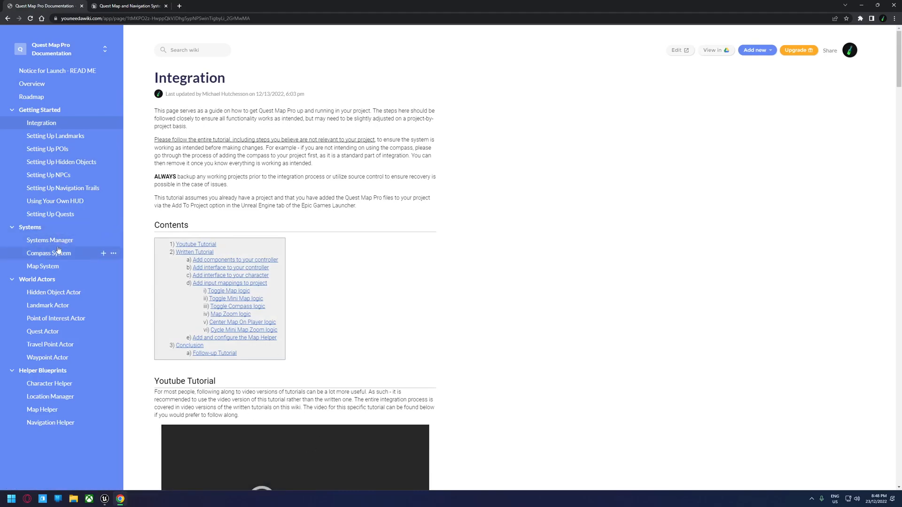
click(49, 240)
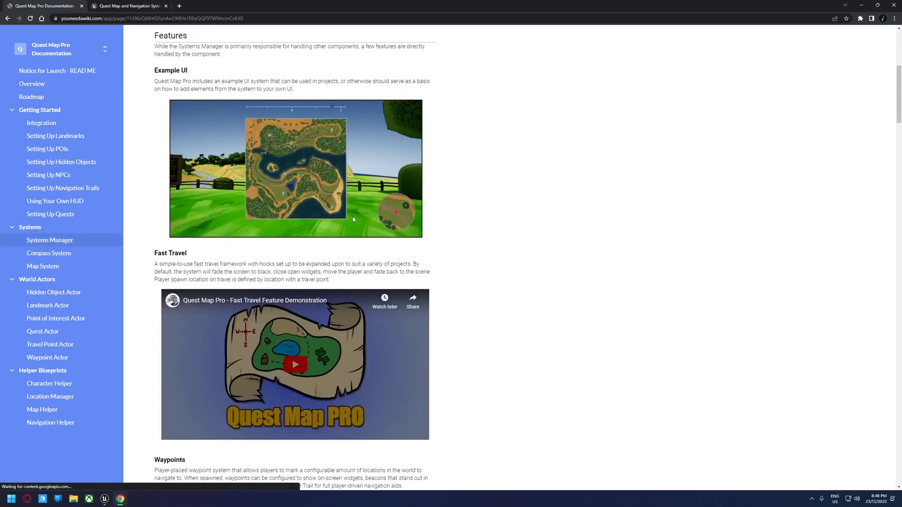
scroll(down, 3)
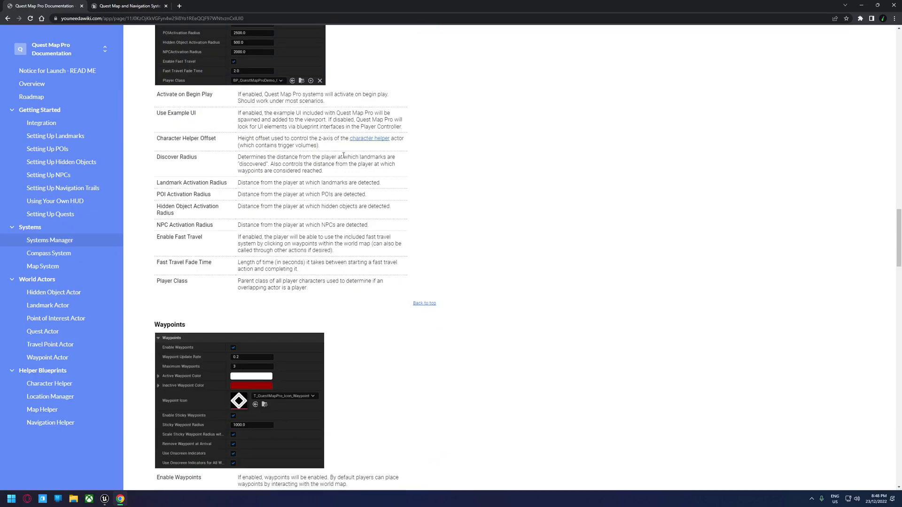
scroll(down, 3)
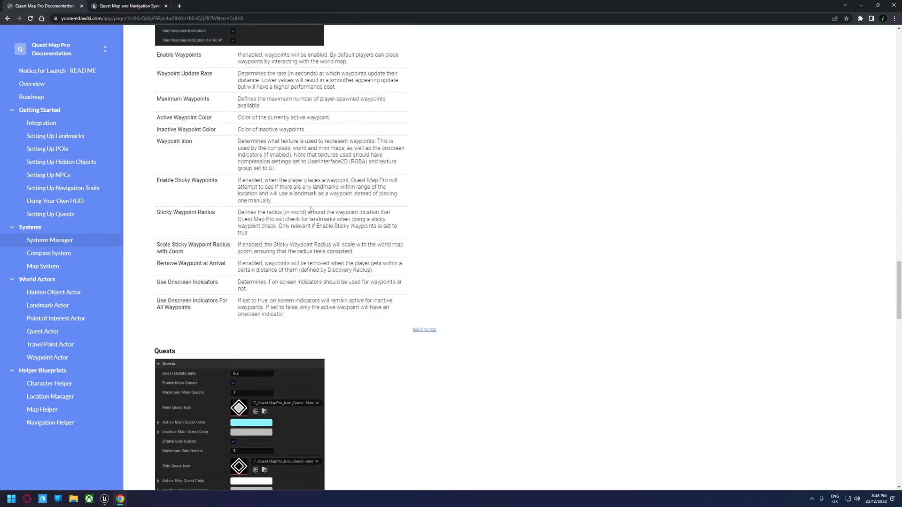
scroll(down, 3)
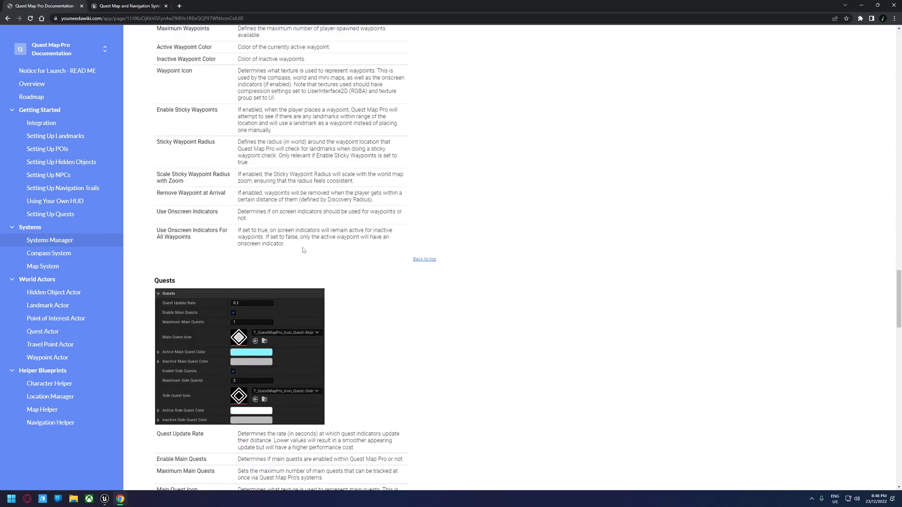
scroll(down, 3)
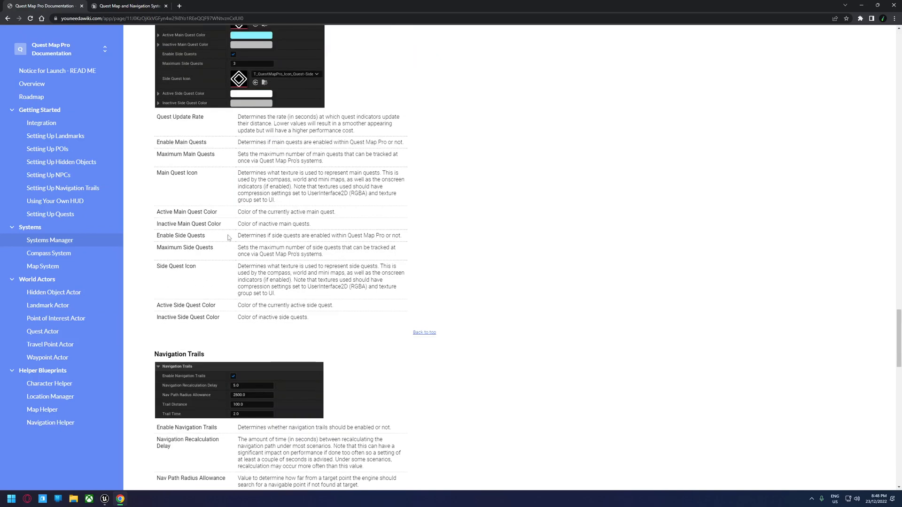
mouse_move(215, 219)
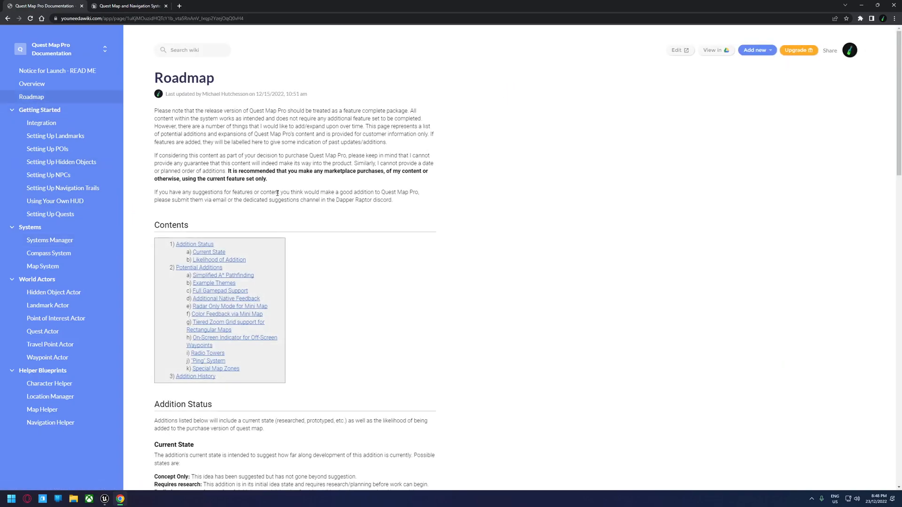
scroll(down, 3)
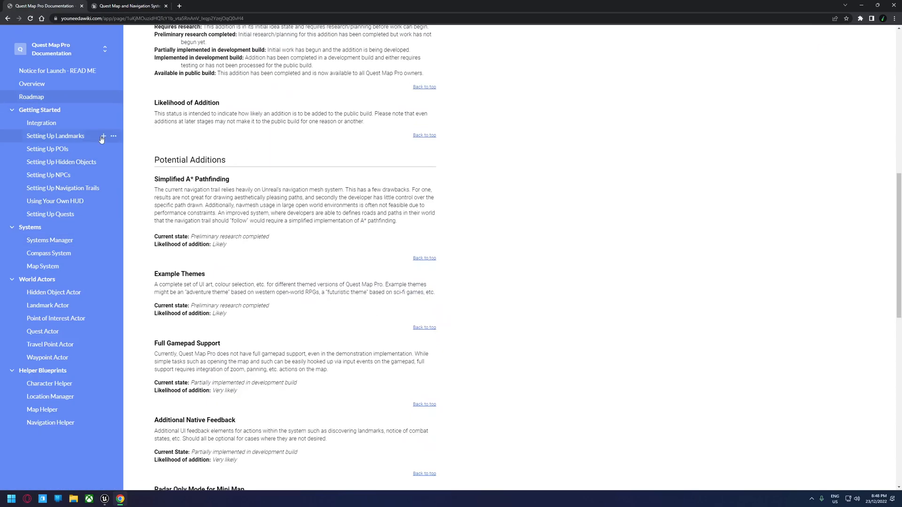